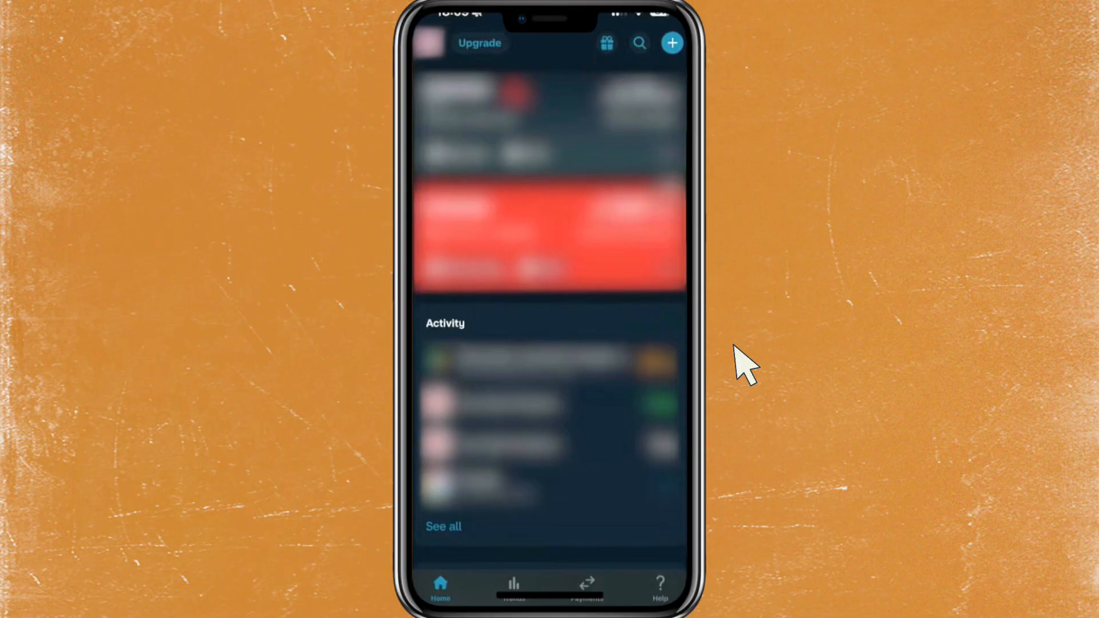
mouse_move(564, 350)
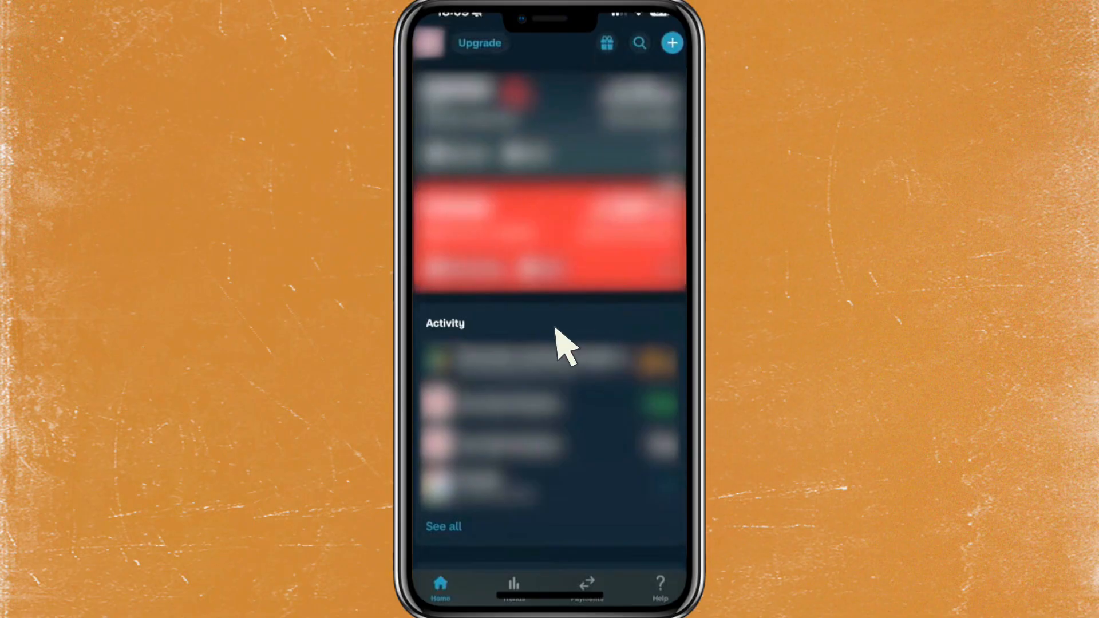
mouse_move(442, 73)
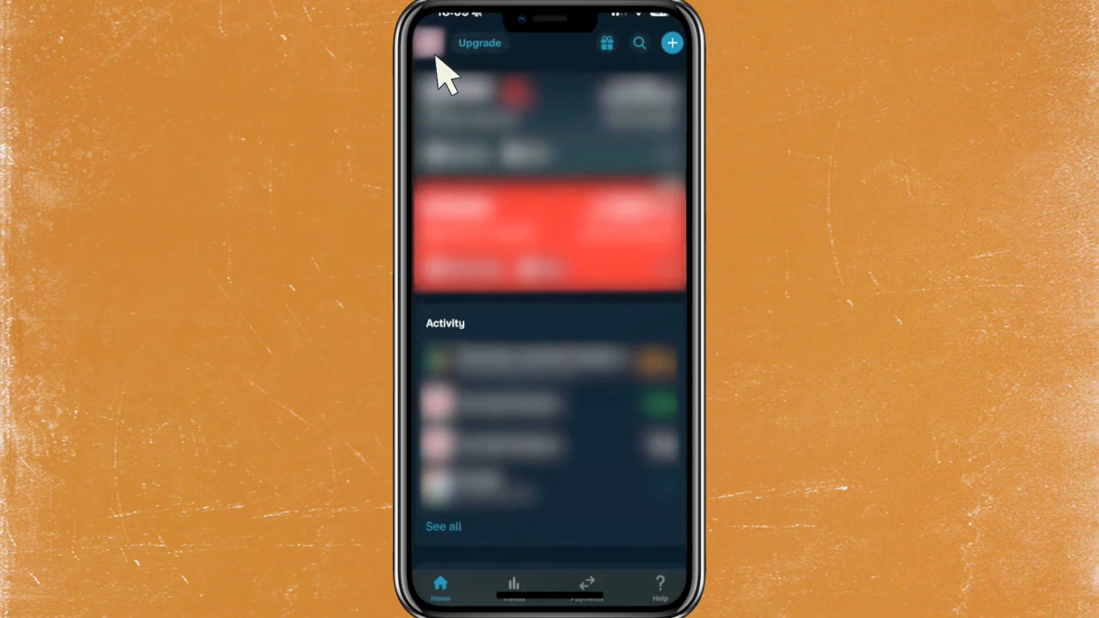
mouse_move(452, 73)
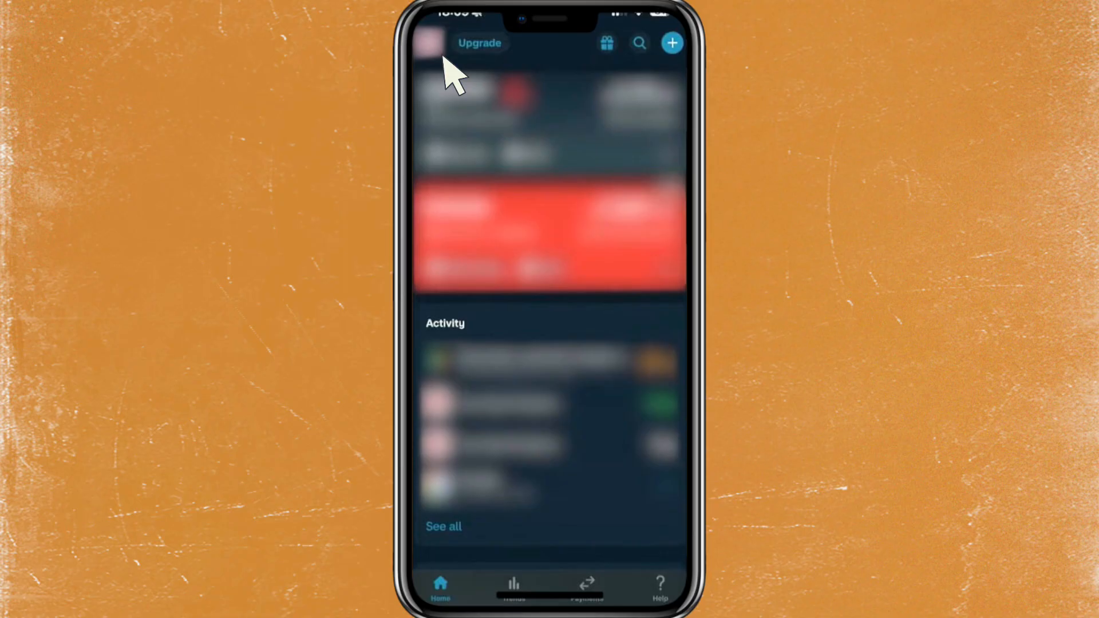
mouse_move(495, 70)
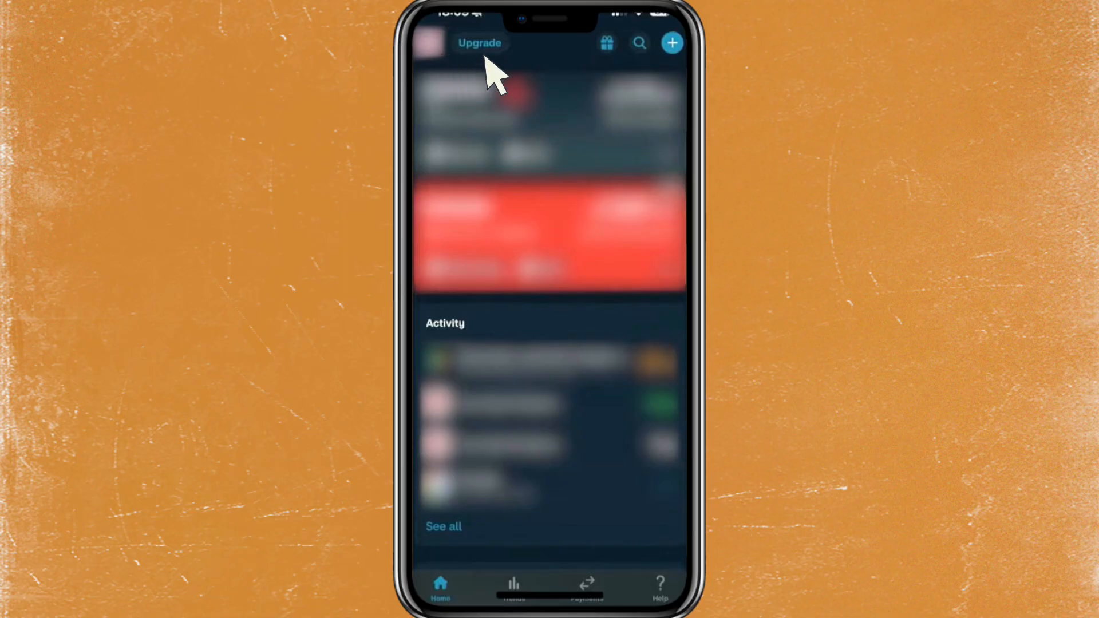
Step: Show the Monzo Plus offer with its 4.60% savings pot and £5 monthly price
left_click(480, 42)
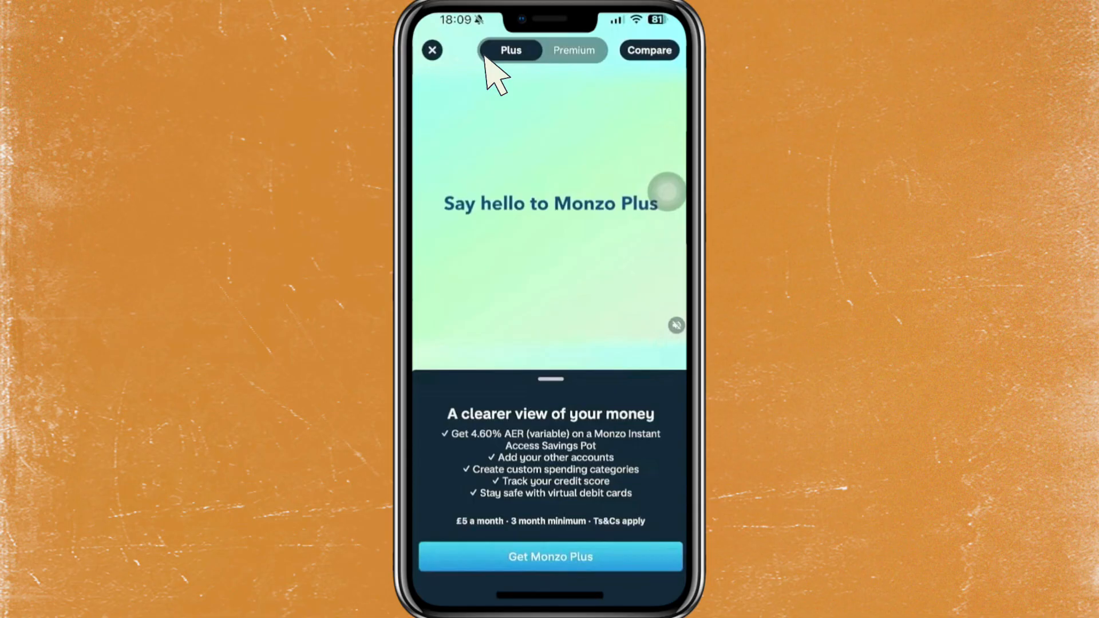
mouse_move(588, 70)
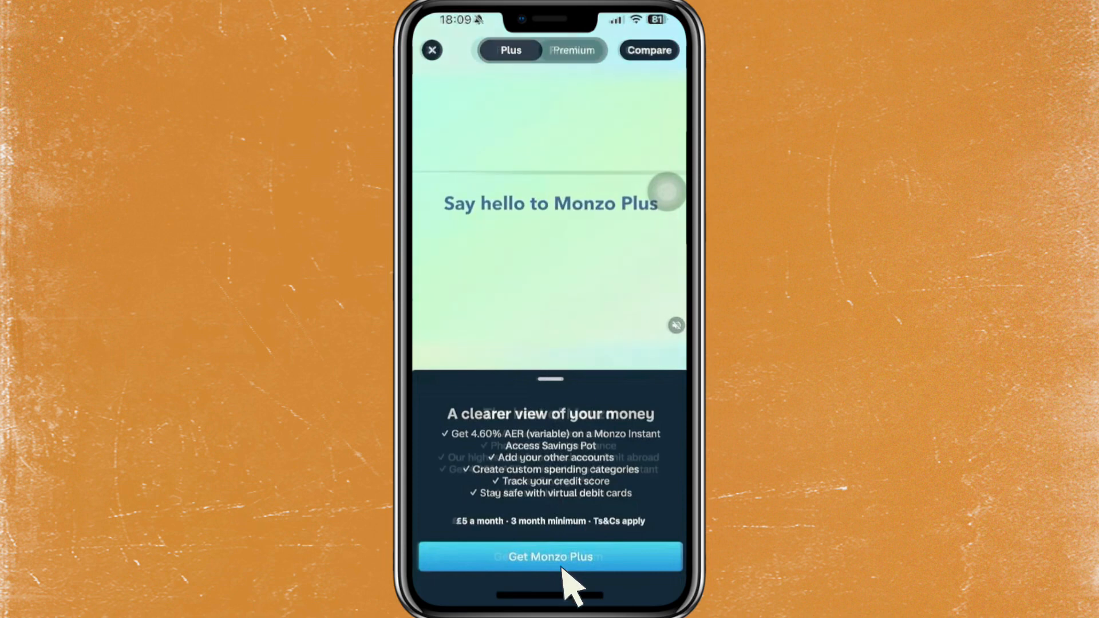
Step: View the Premium plan (steel card, insurance, £15 monthly), then the plan comparison table
left_click(570, 49)
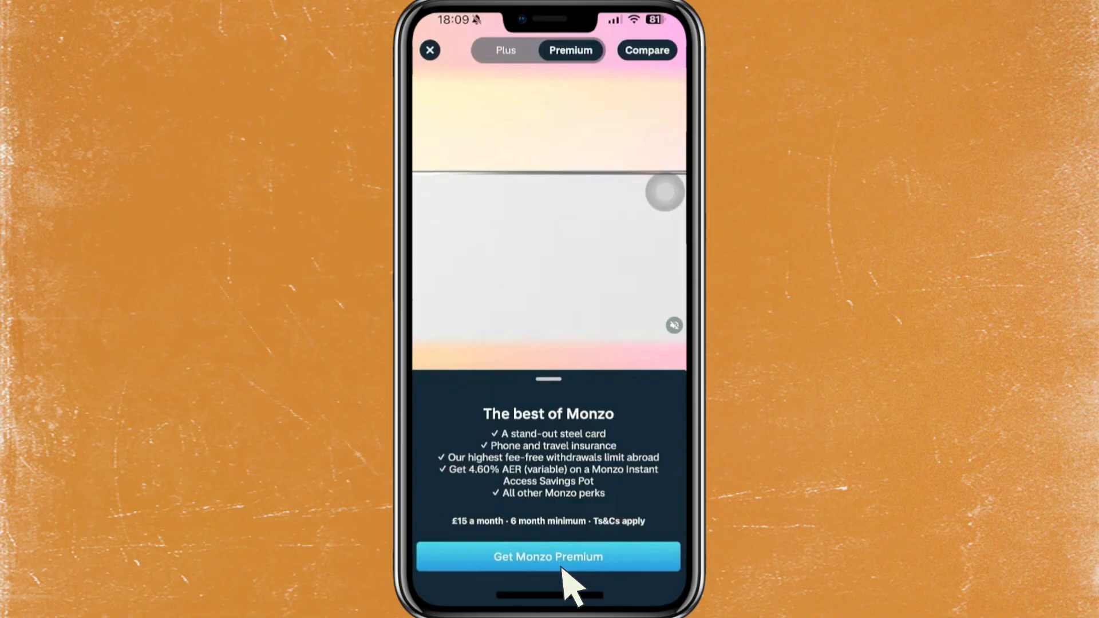
mouse_move(662, 522)
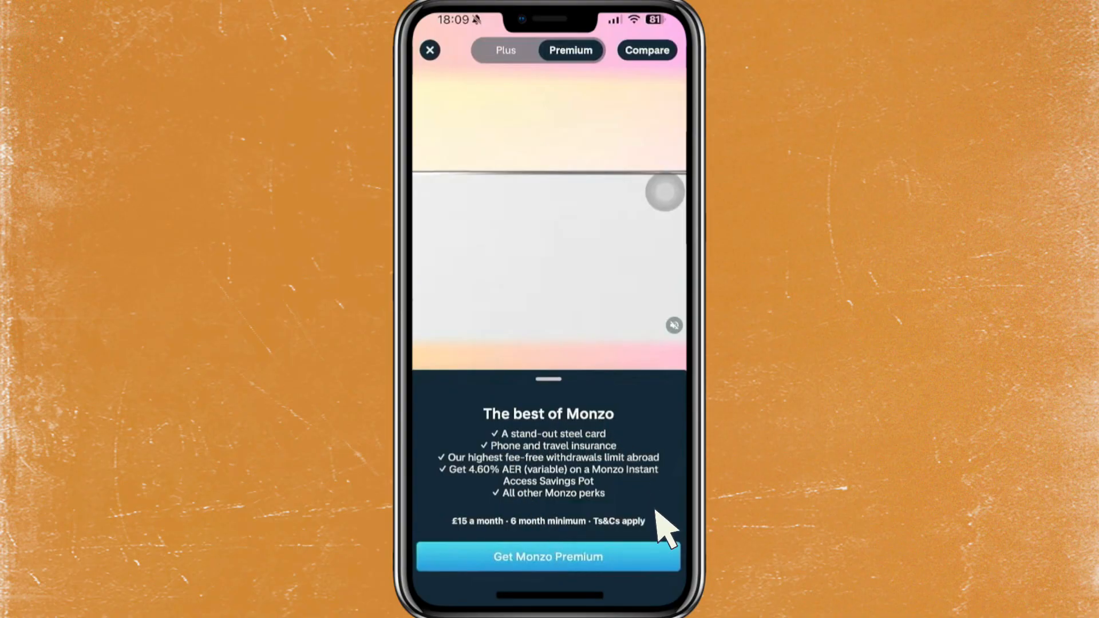
mouse_move(568, 438)
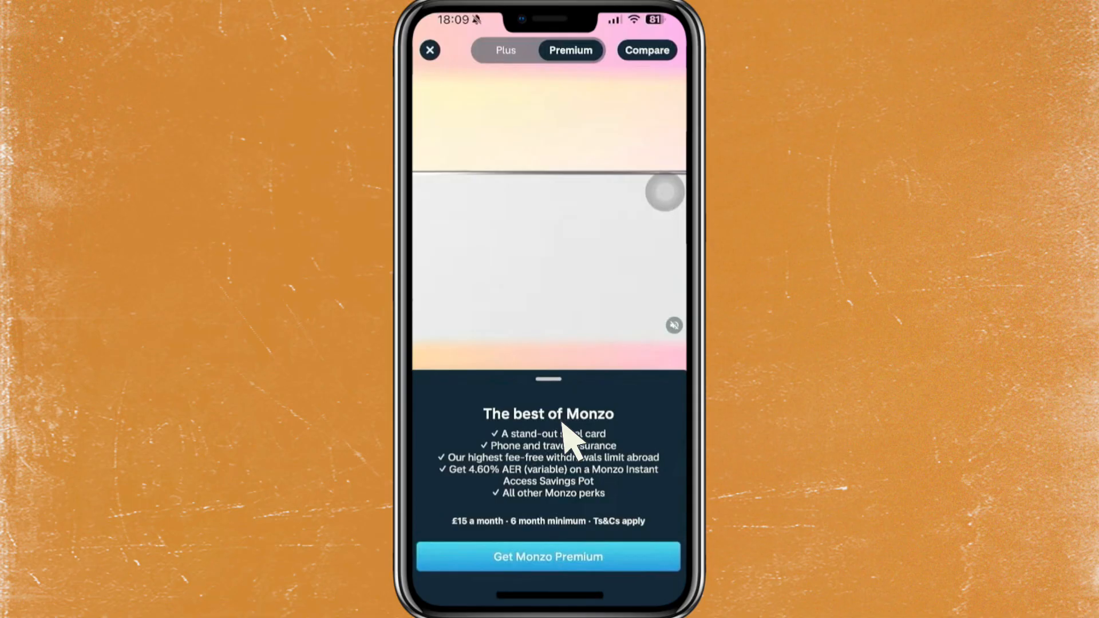
left_click(646, 49)
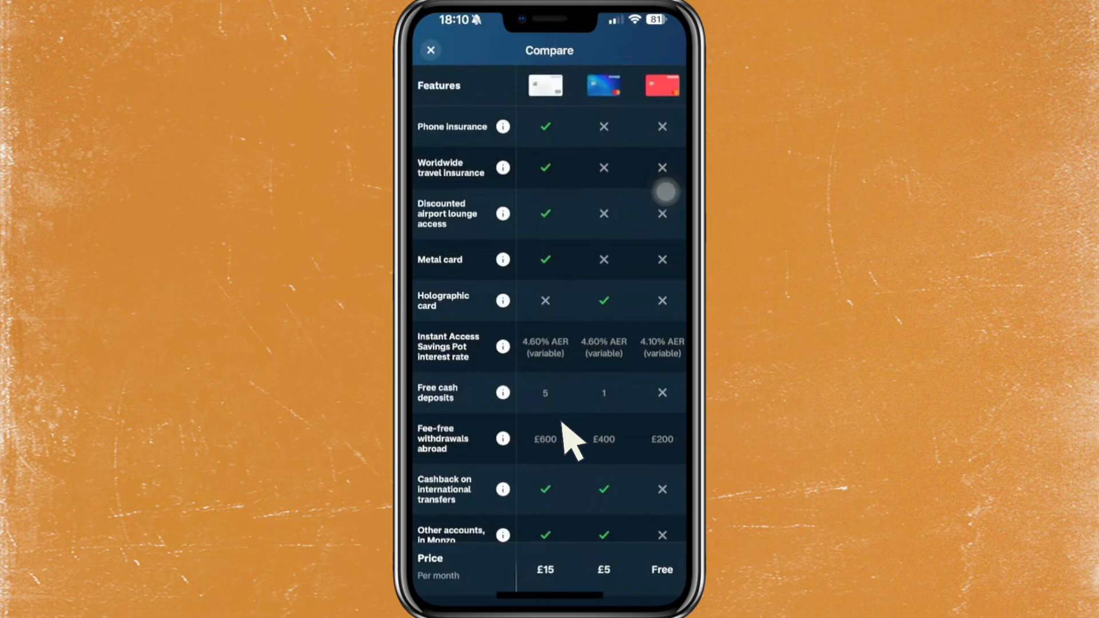
mouse_move(554, 595)
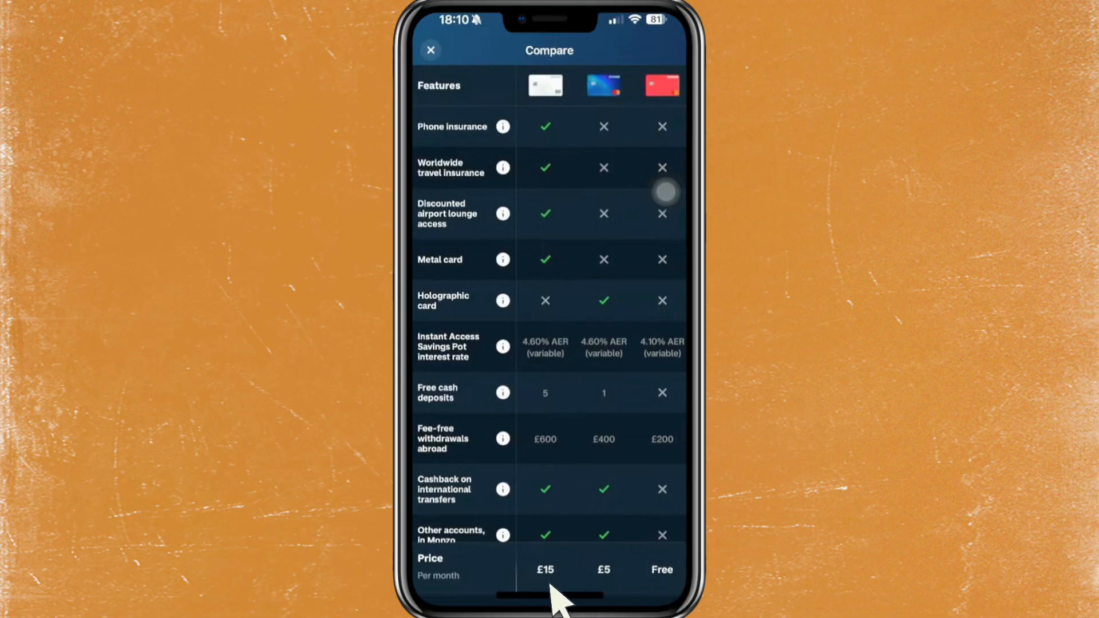
mouse_move(610, 596)
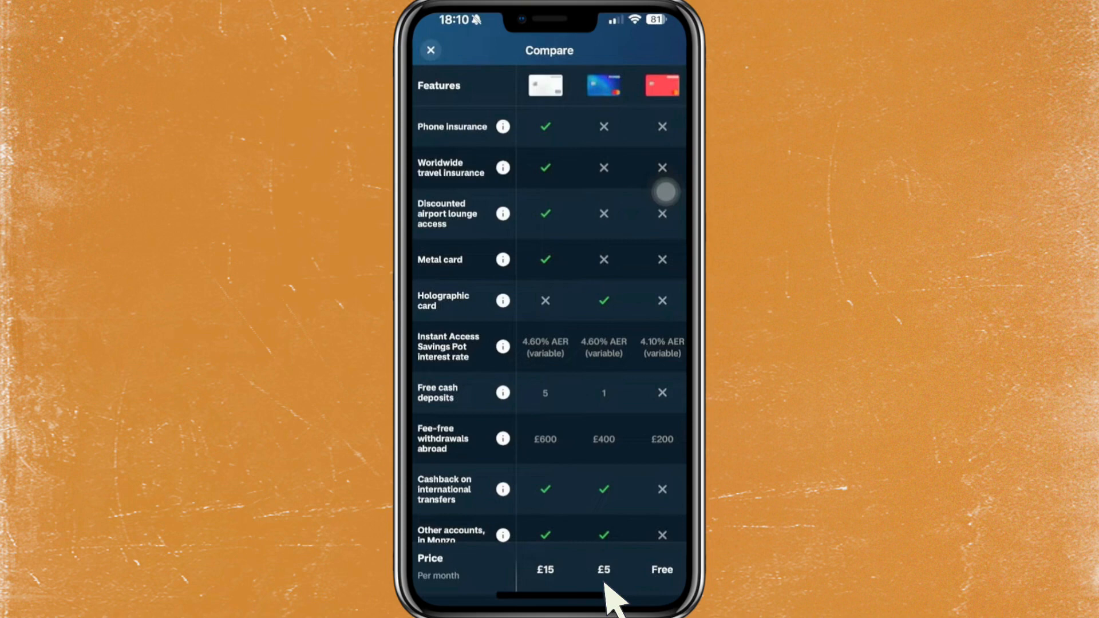
Step: Close the comparison table and return to the home screen with balances and activity
left_click(430, 50)
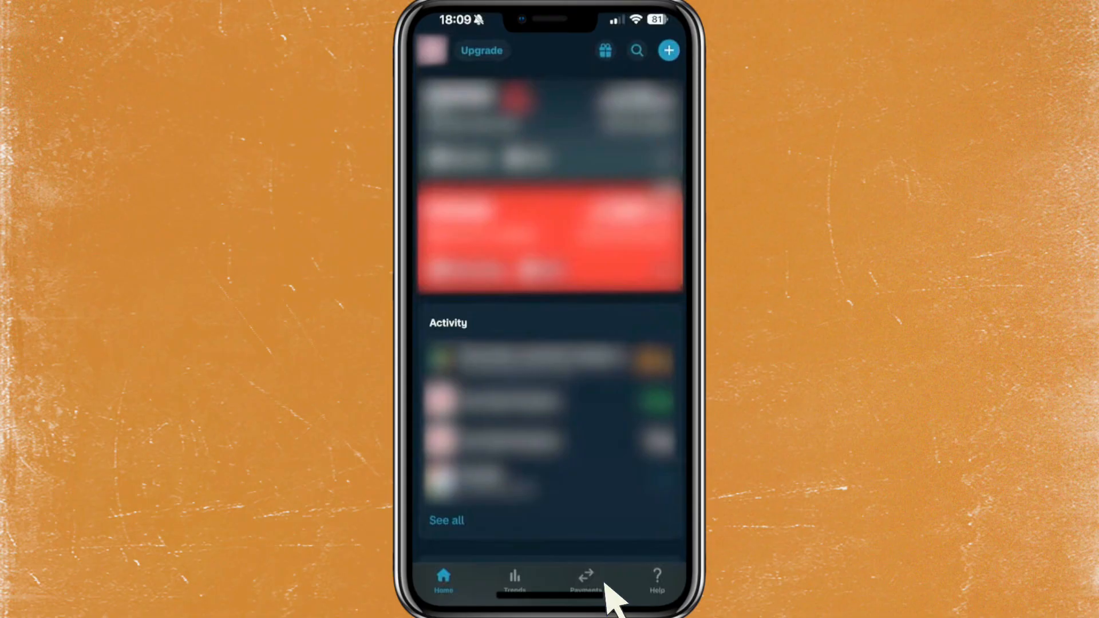
mouse_move(499, 80)
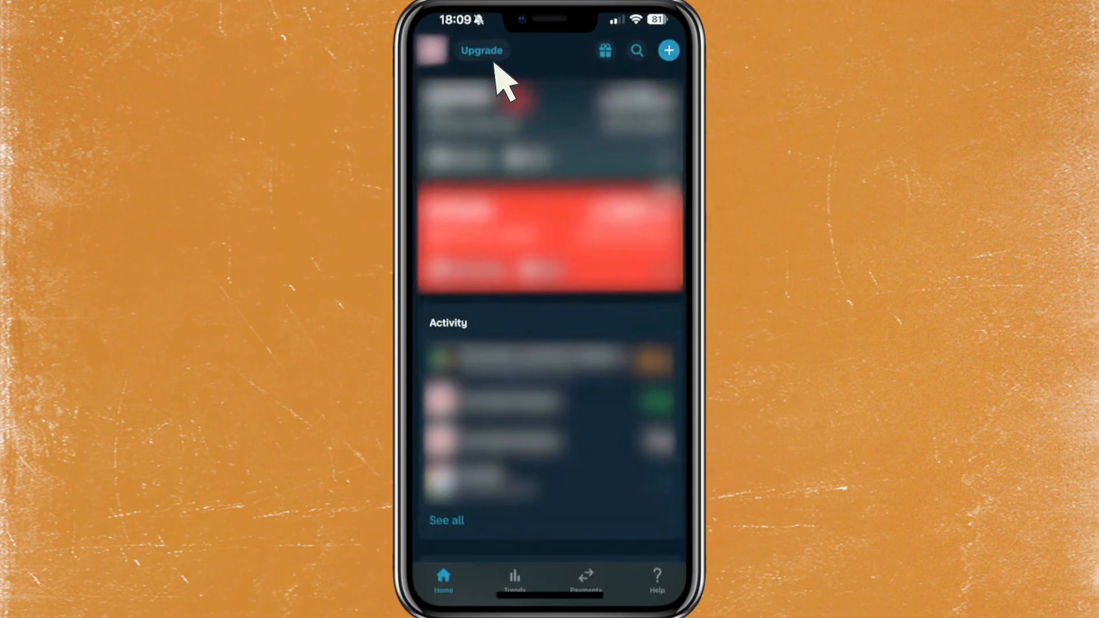